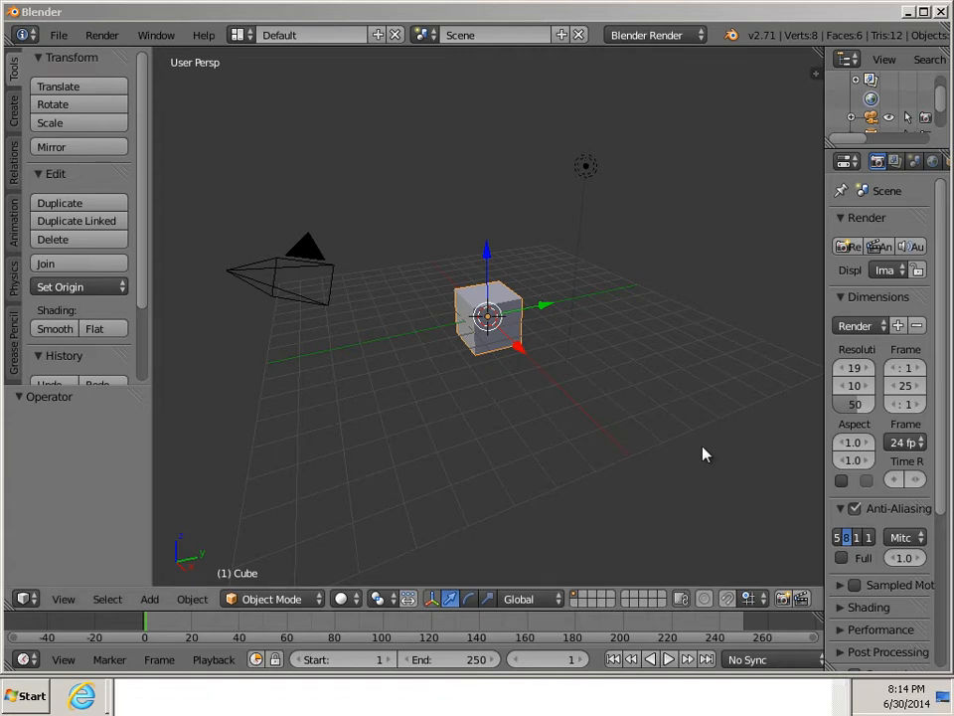
pyautogui.moveTo(690, 448)
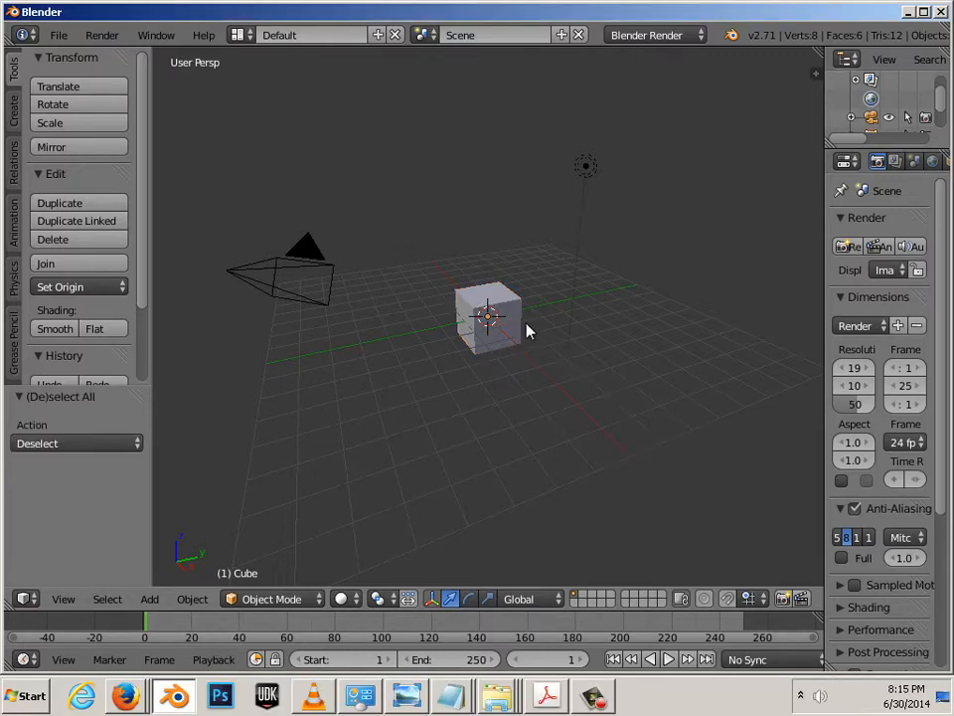
# Reselect the cube and switch its transform manipulator to scale mode.
pyautogui.click(487, 318)
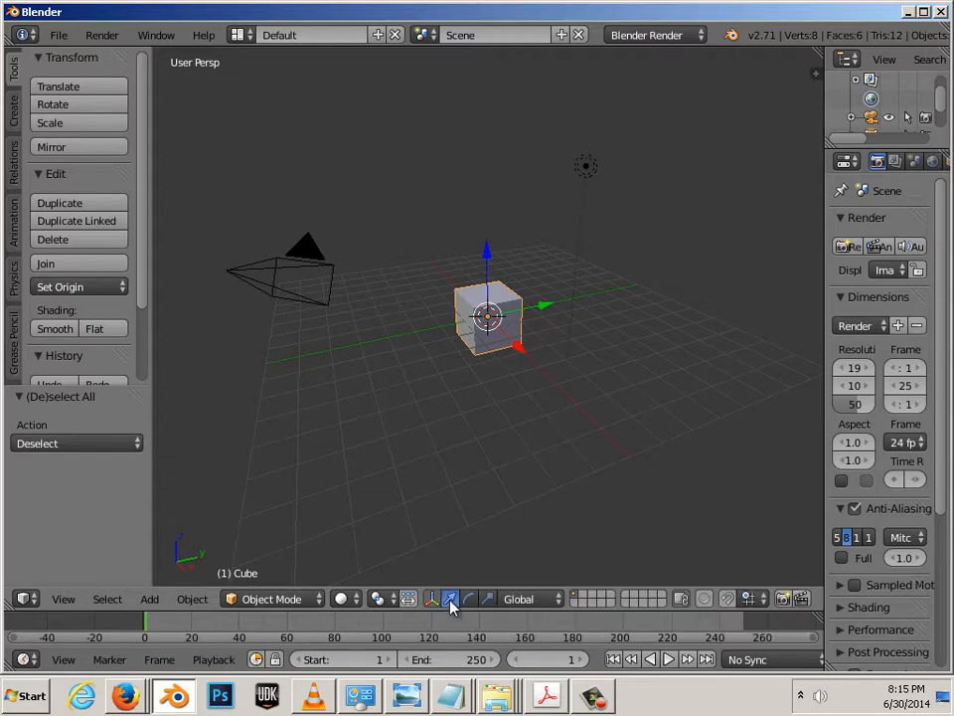
pyautogui.click(470, 599)
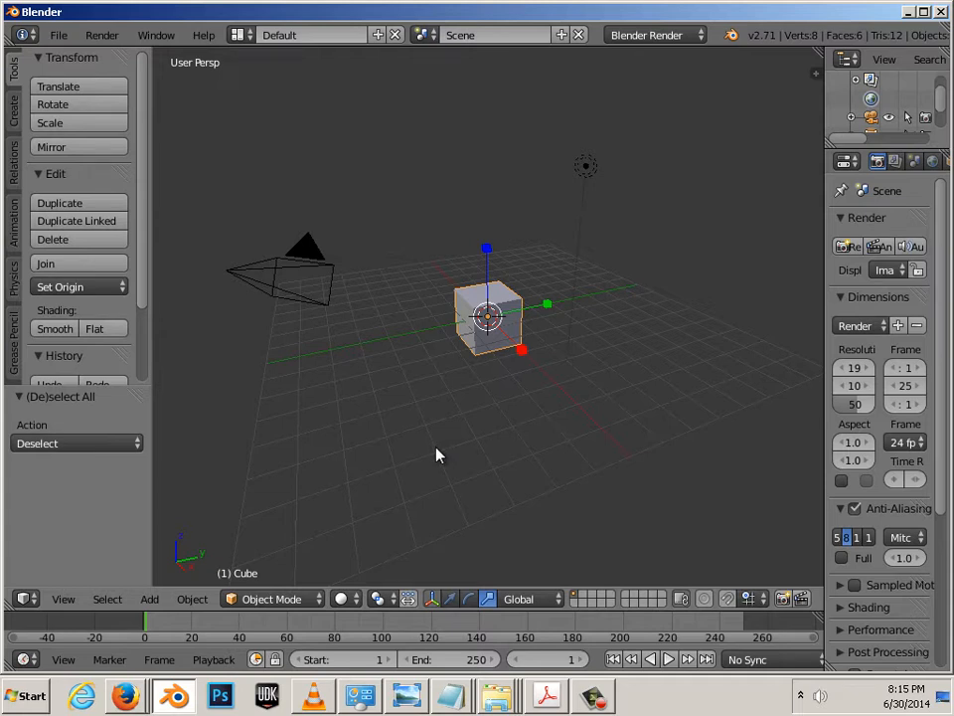
pyautogui.moveTo(451, 460)
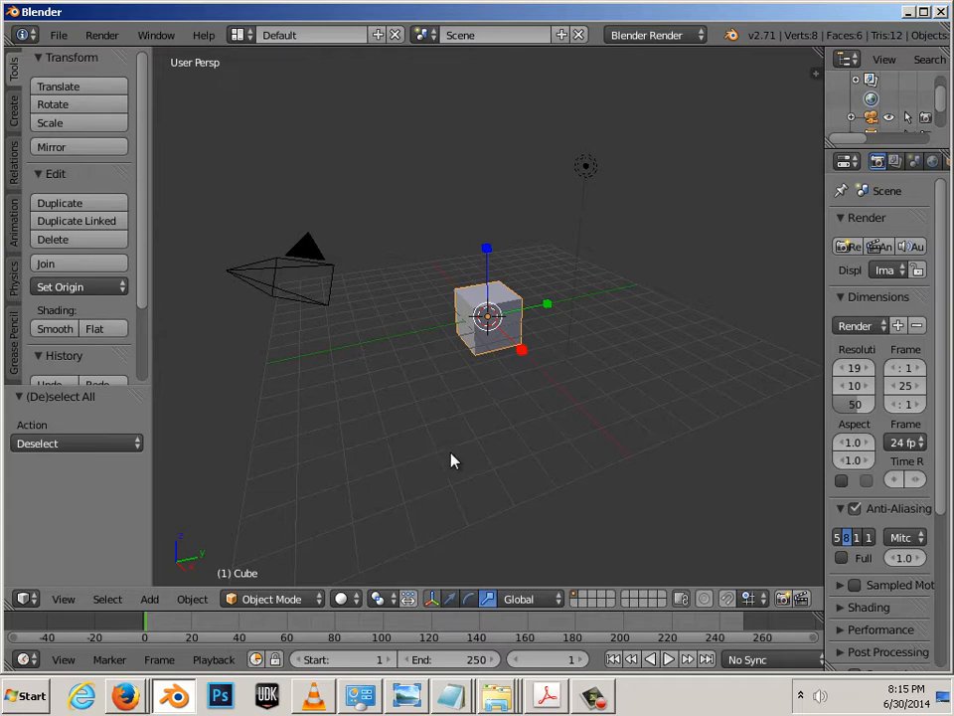
pyautogui.moveTo(444, 542)
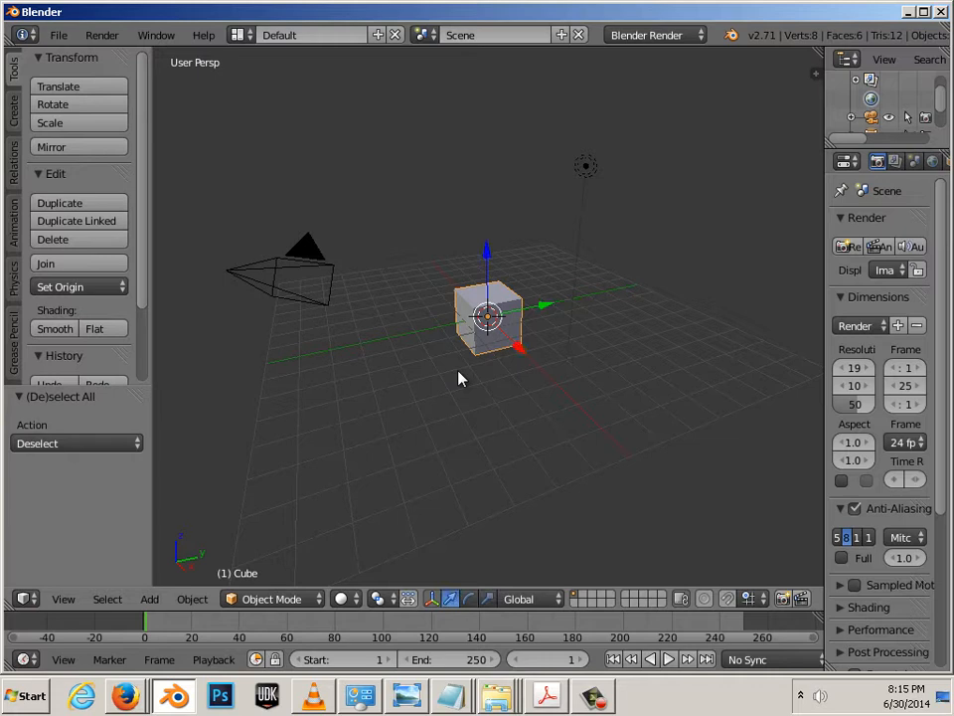
pyautogui.moveTo(517, 360)
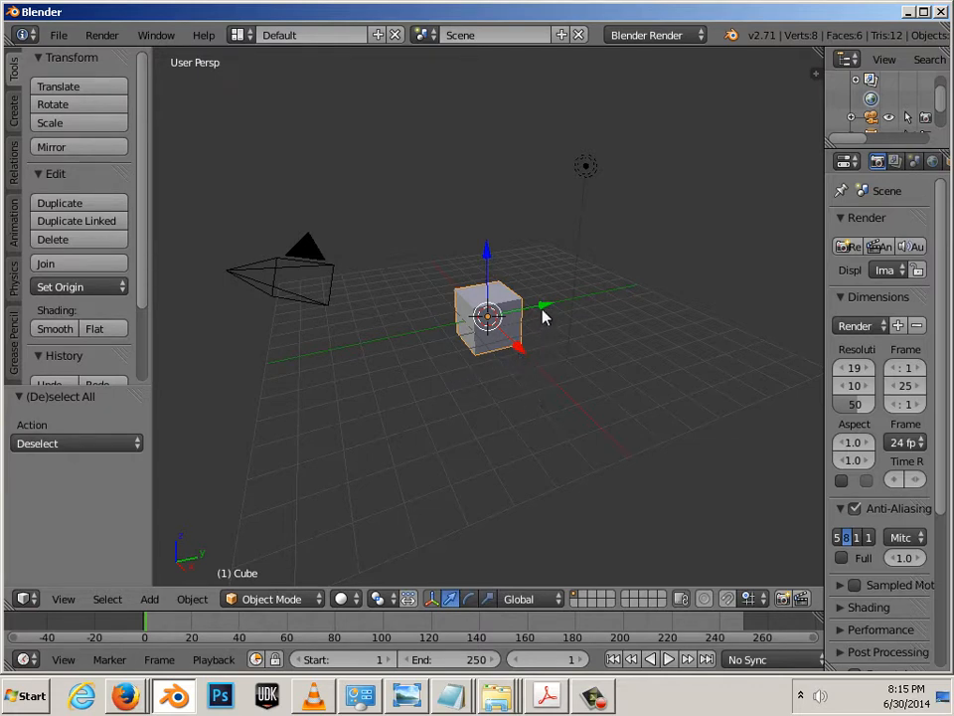
pyautogui.moveTo(487, 316); pyautogui.dragTo(355, 345)
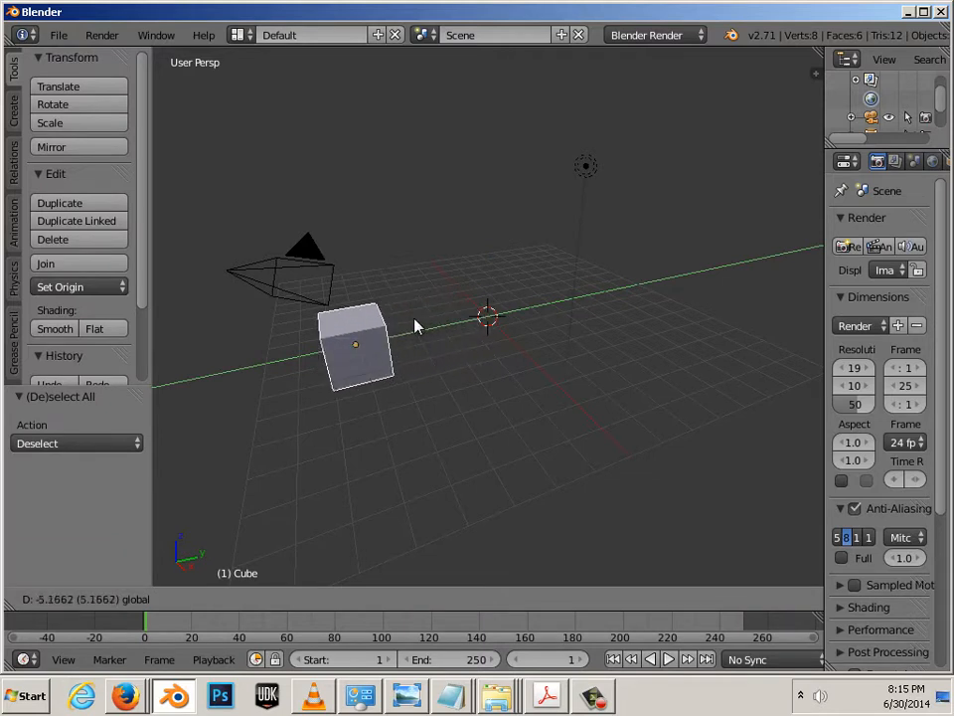
pyautogui.moveTo(355, 345); pyautogui.dragTo(487, 317)
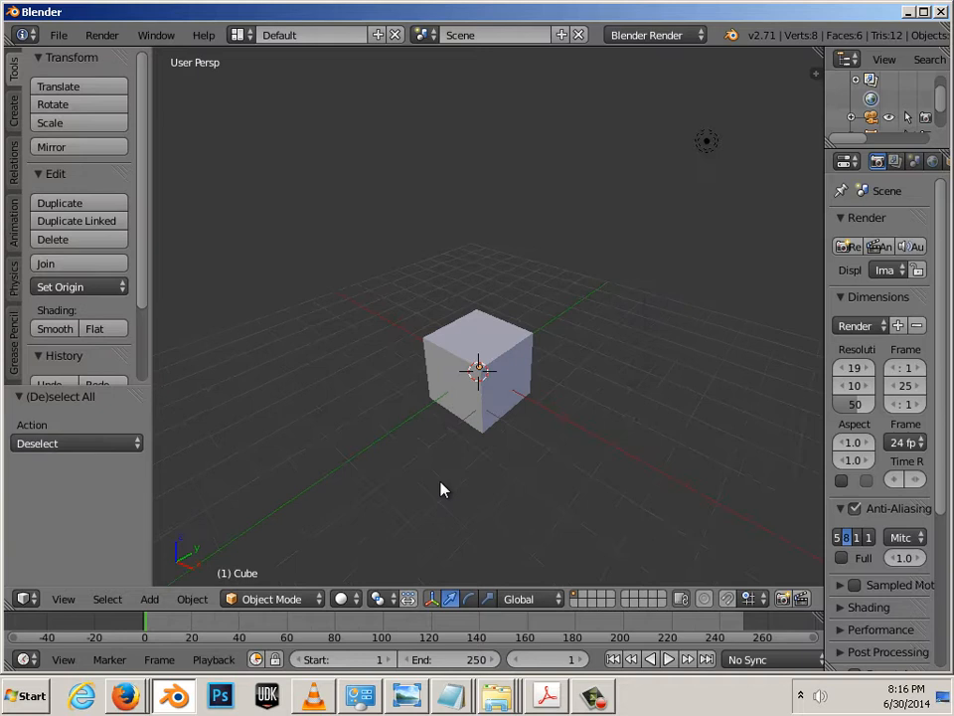
pyautogui.click(477, 378)
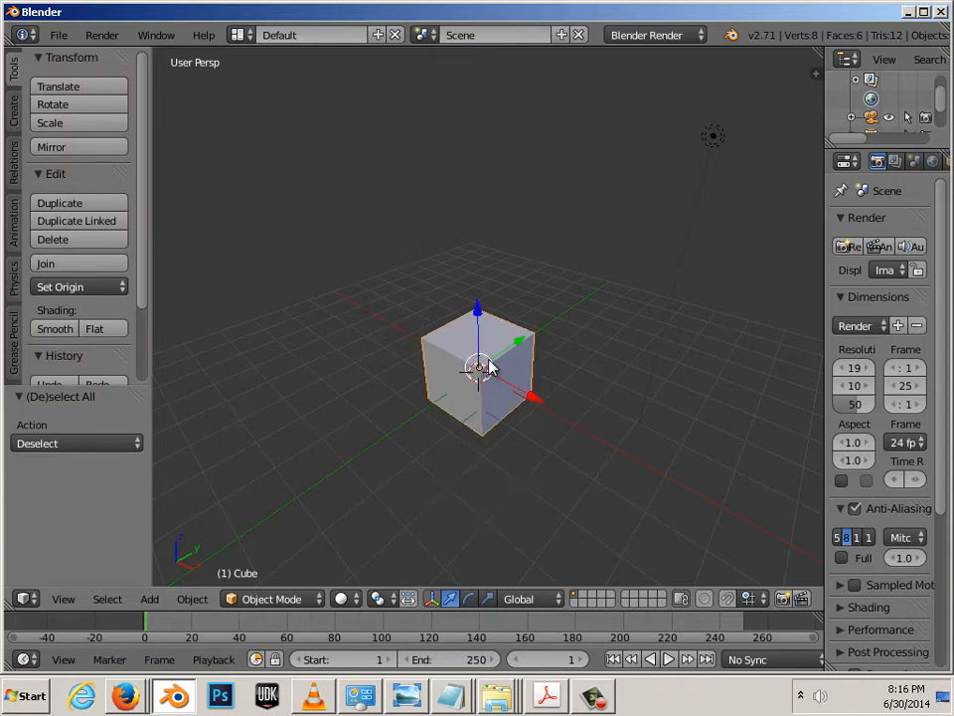
# Drag the cube well off to the side of the origin, then add a UV sphere.
pyautogui.moveTo(477, 368); pyautogui.dragTo(382, 328)
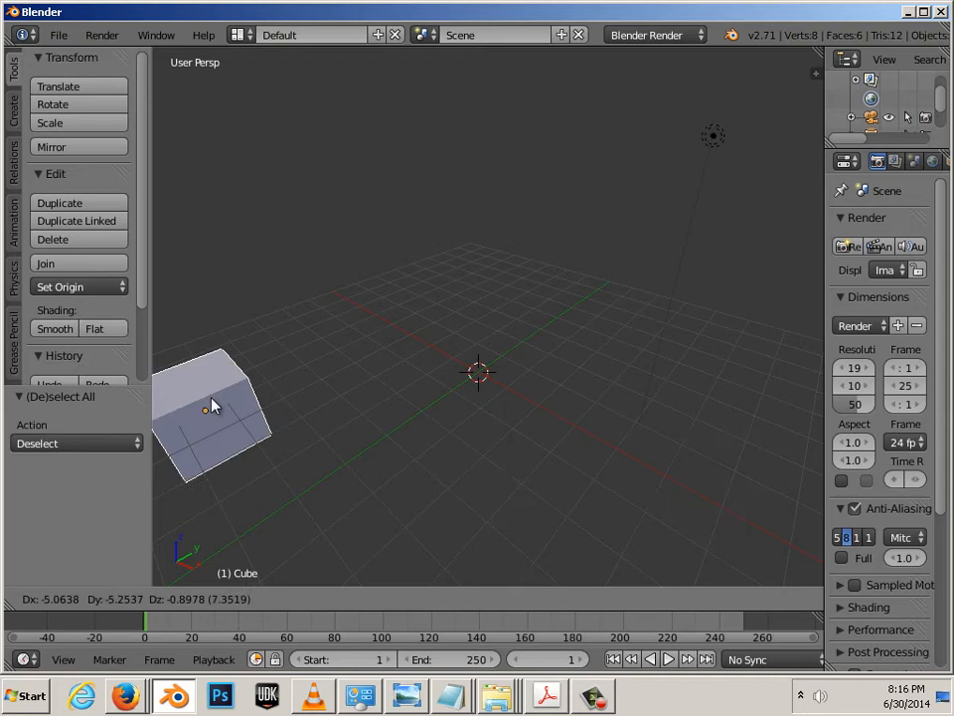
pyautogui.moveTo(209, 407); pyautogui.dragTo(482, 373)
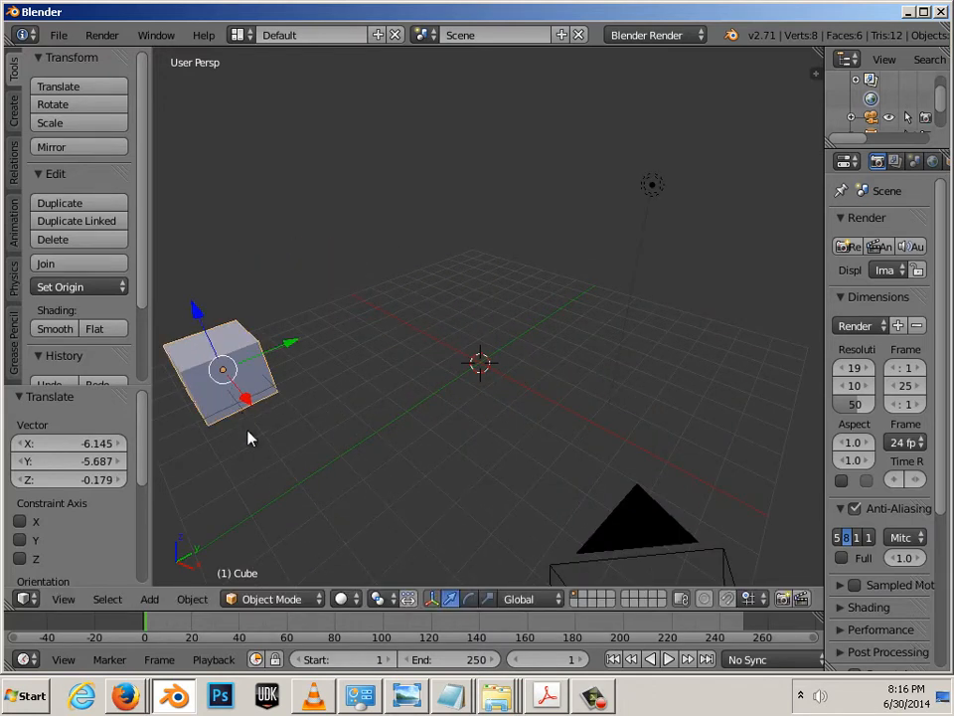
pyautogui.moveTo(217, 387)
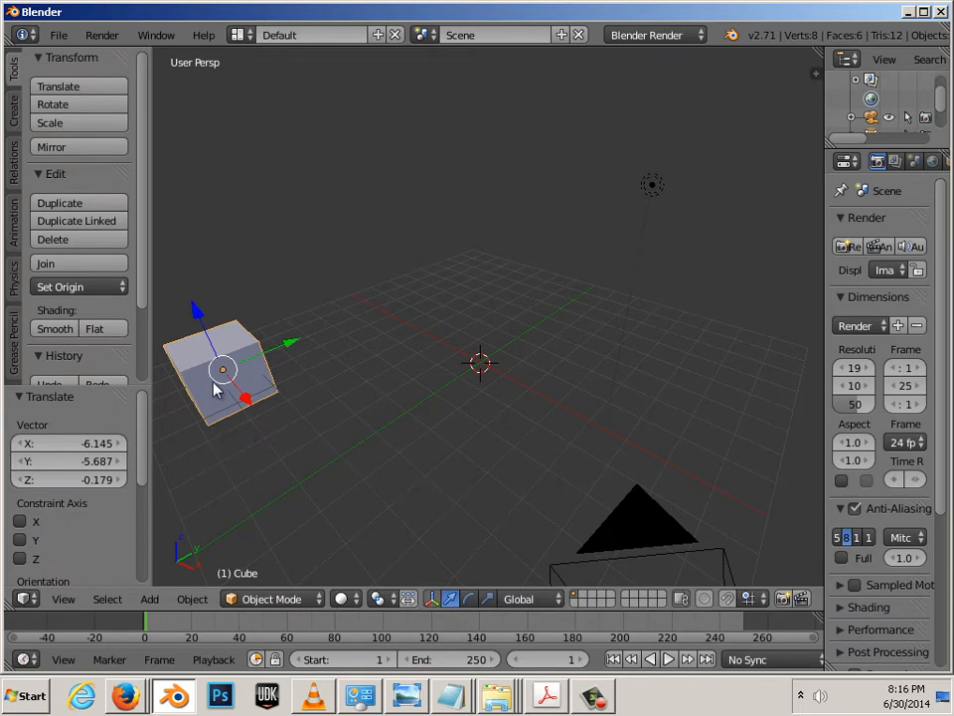
pyautogui.moveTo(224, 367); pyautogui.dragTo(554, 264)
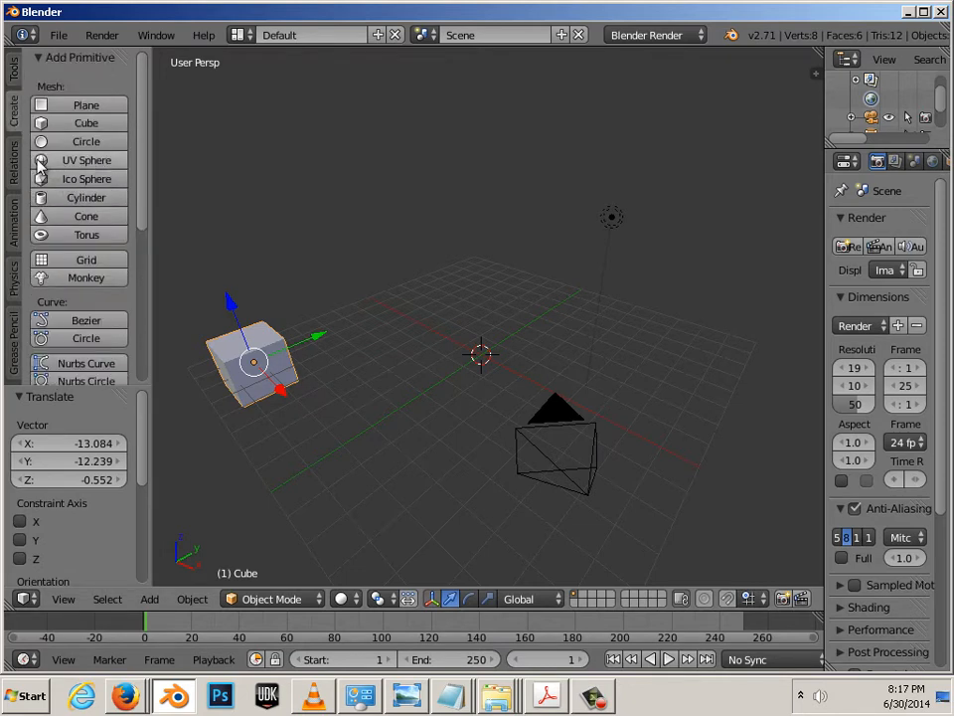
pyautogui.click(87, 160)
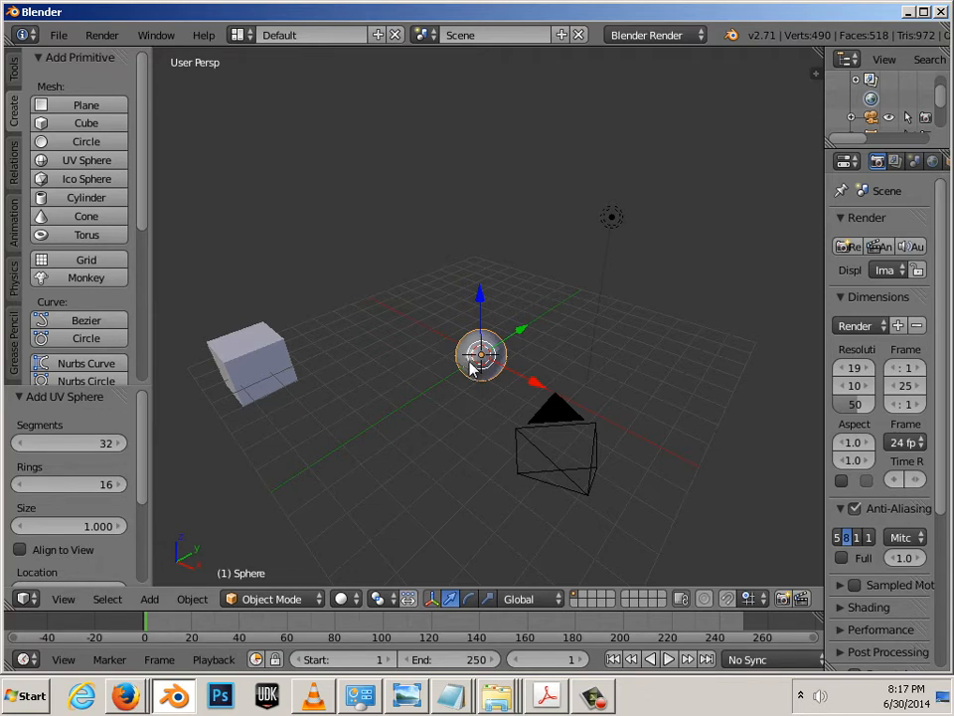
# Drag the new UV sphere away from the origin, then over onto the cube.
pyautogui.moveTo(480, 353); pyautogui.dragTo(748, 341)
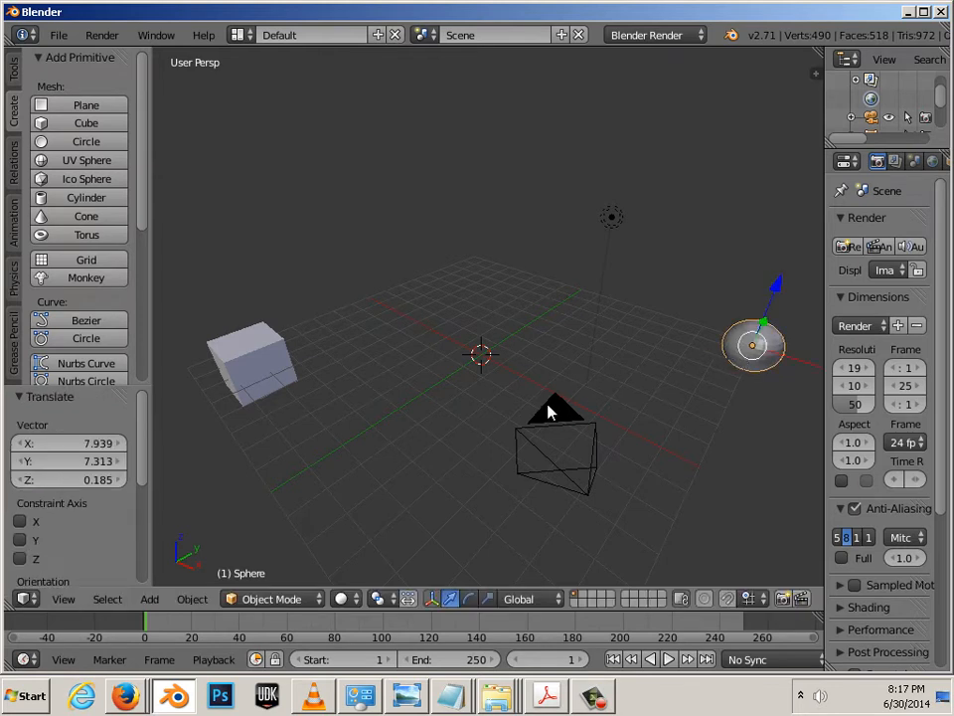
pyautogui.moveTo(545, 411)
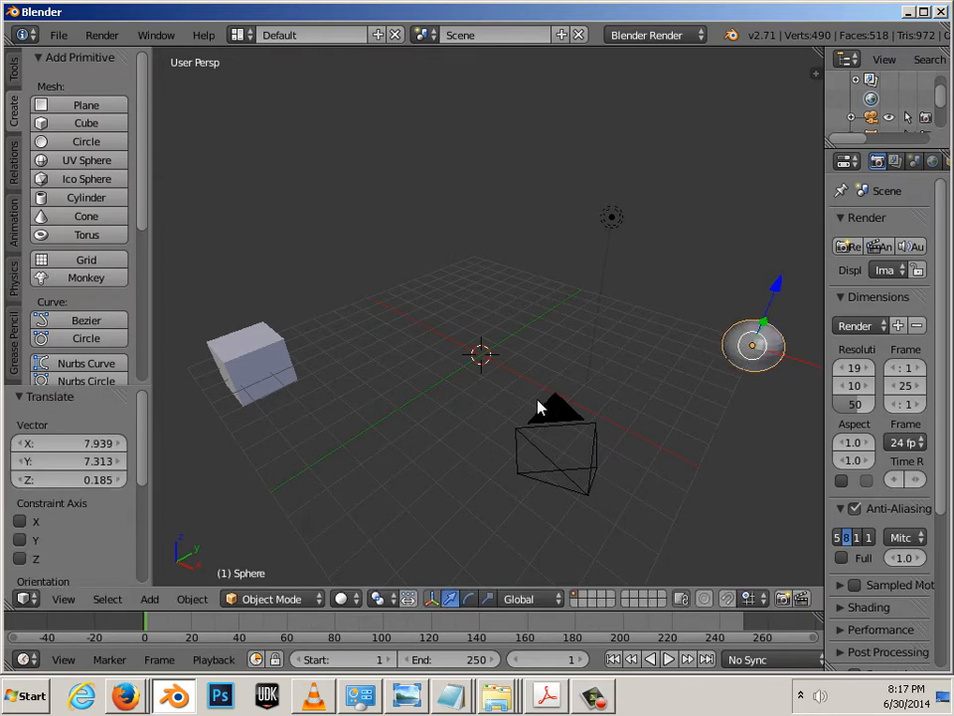
pyautogui.moveTo(442, 386)
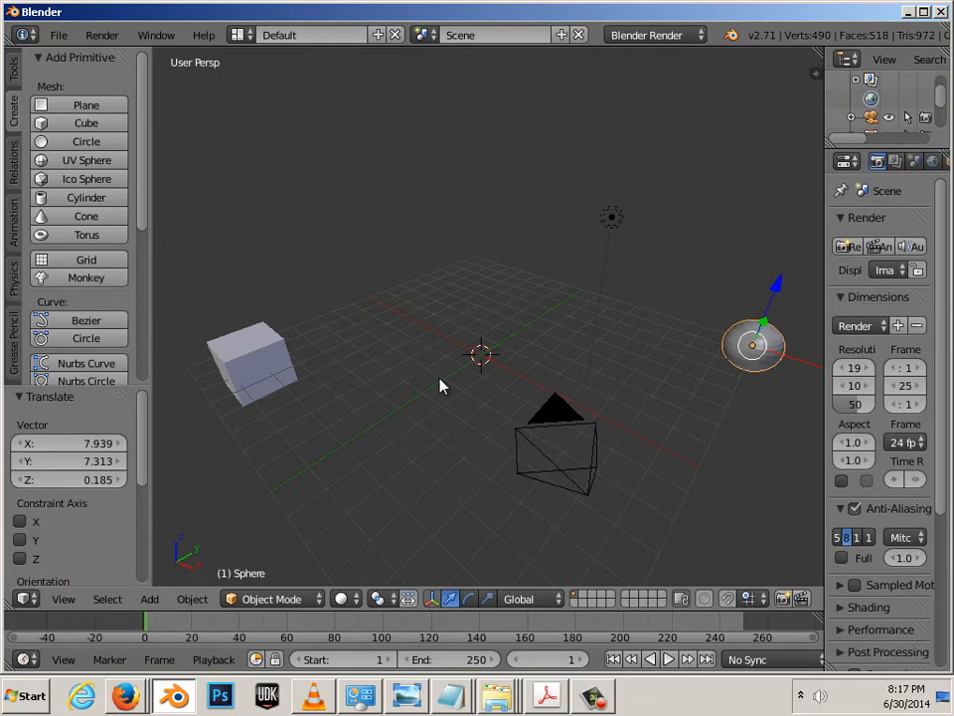
pyautogui.moveTo(750, 366)
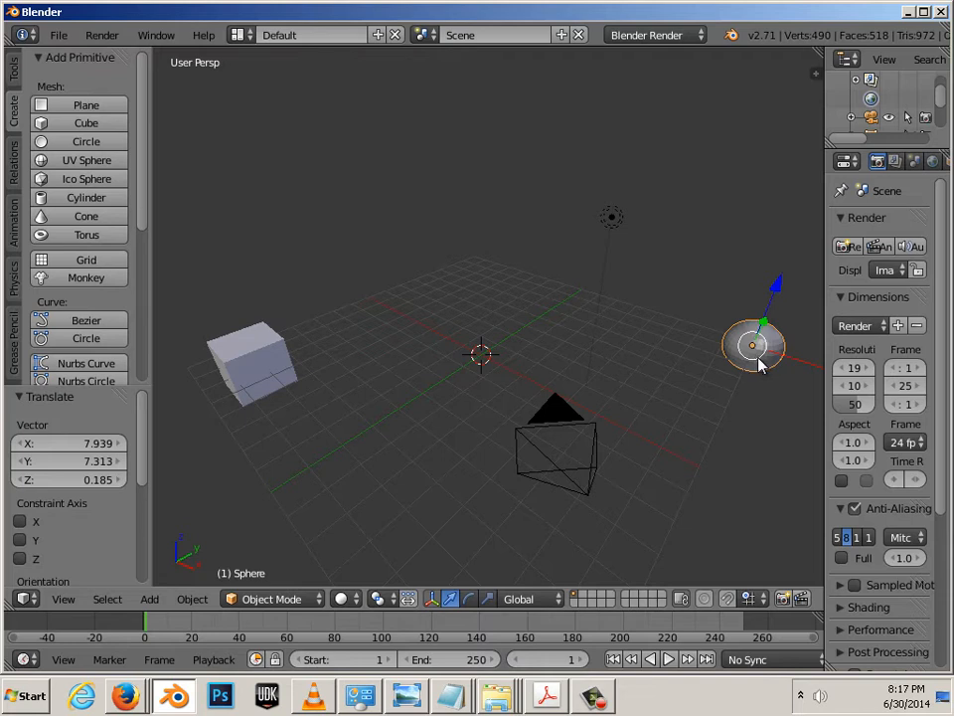
pyautogui.moveTo(753, 345); pyautogui.dragTo(272, 269)
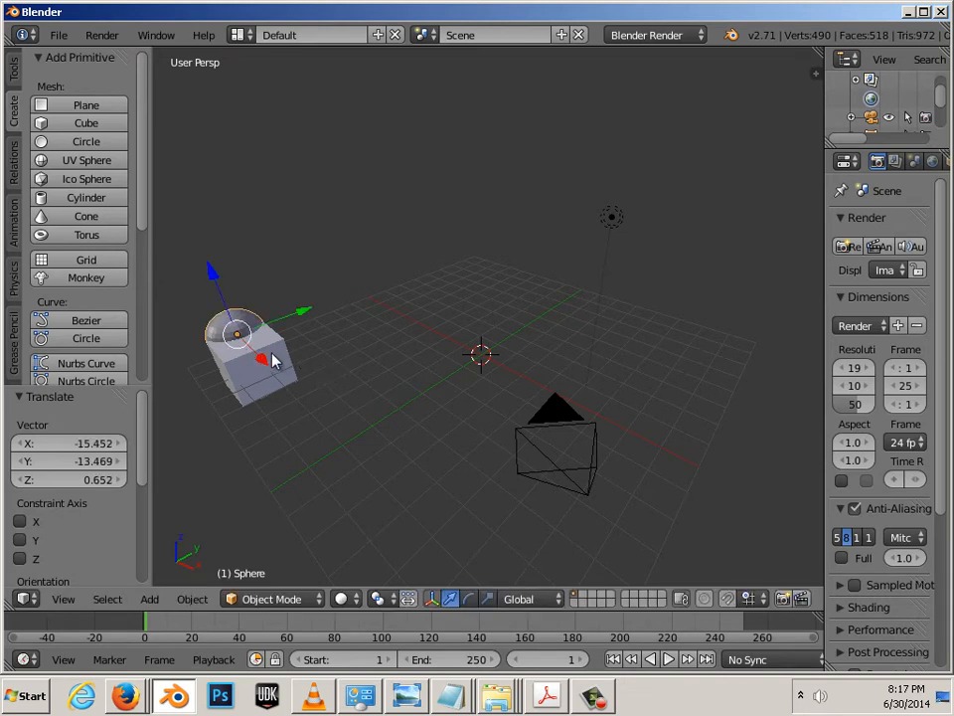
pyautogui.moveTo(263, 366)
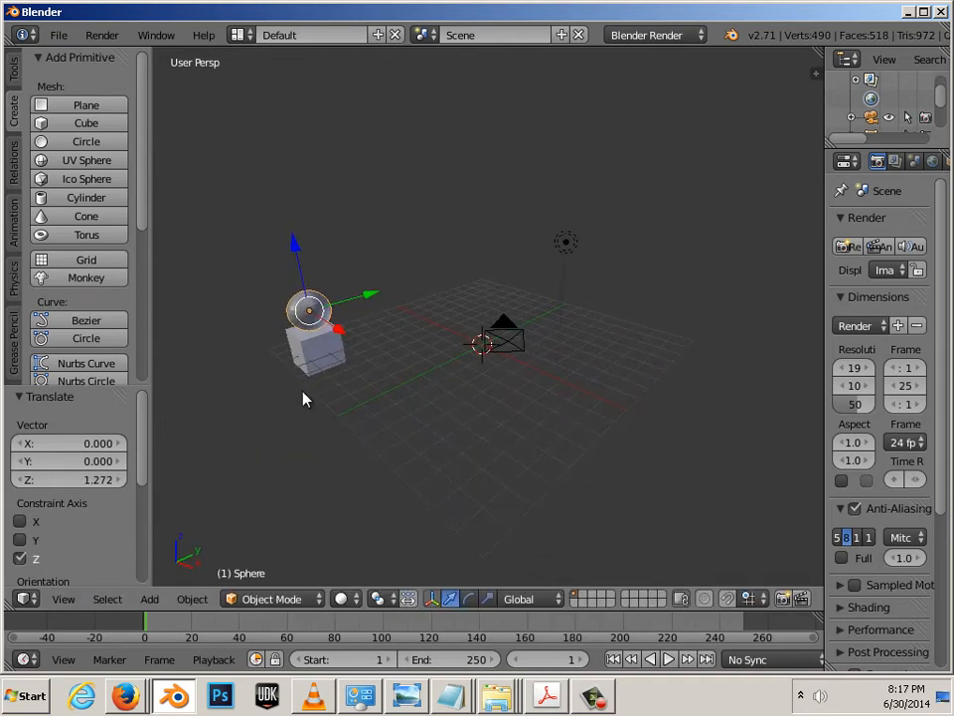
pyautogui.moveTo(303, 318)
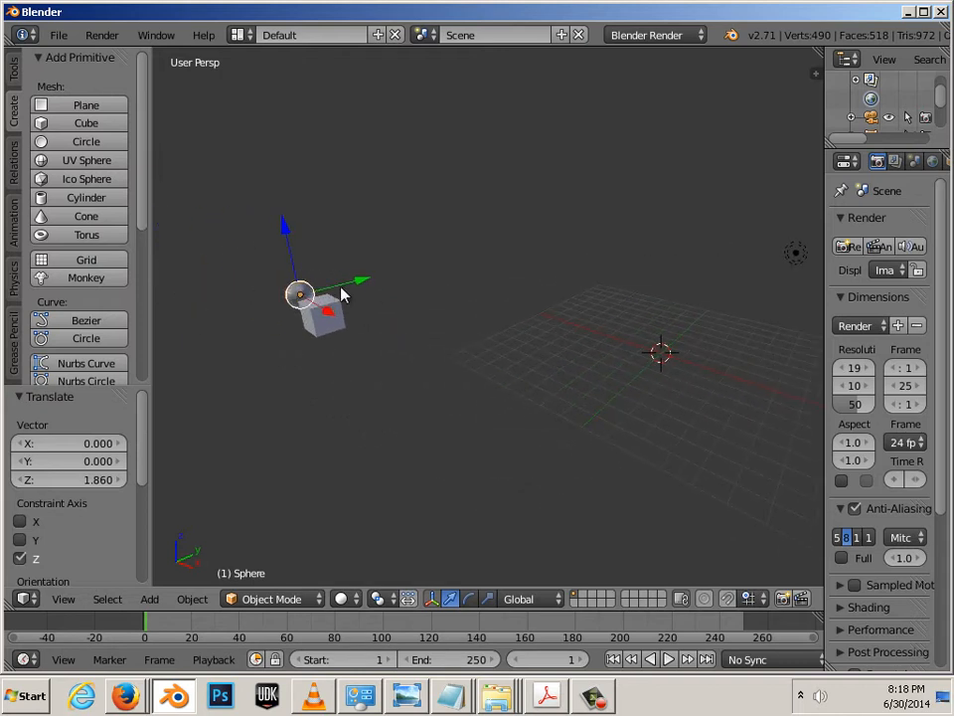
pyautogui.moveTo(239, 134)
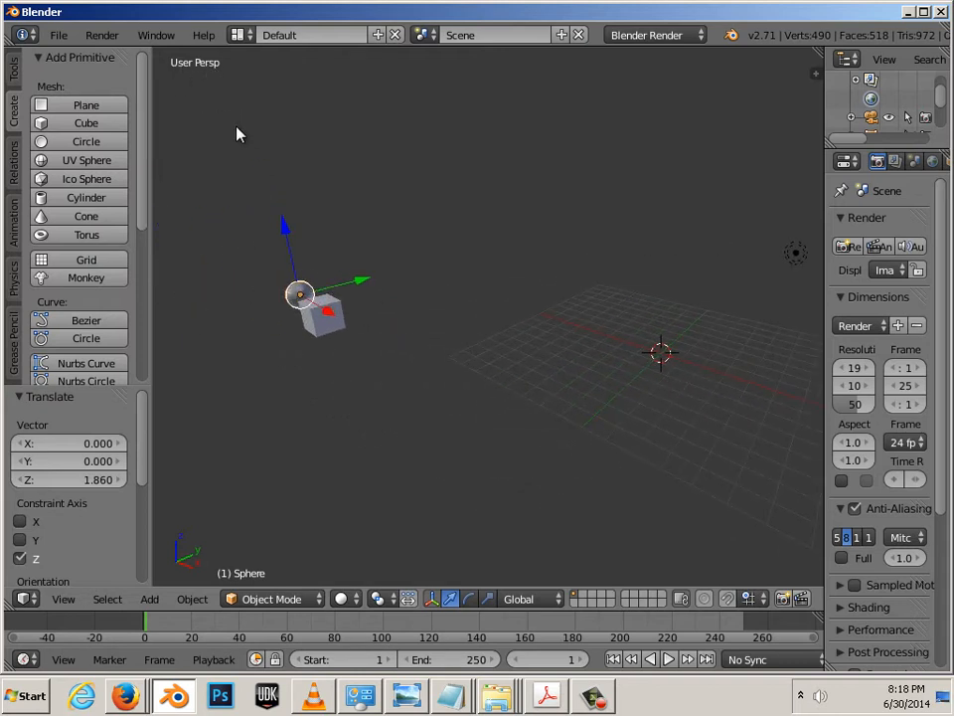
pyautogui.moveTo(214, 80)
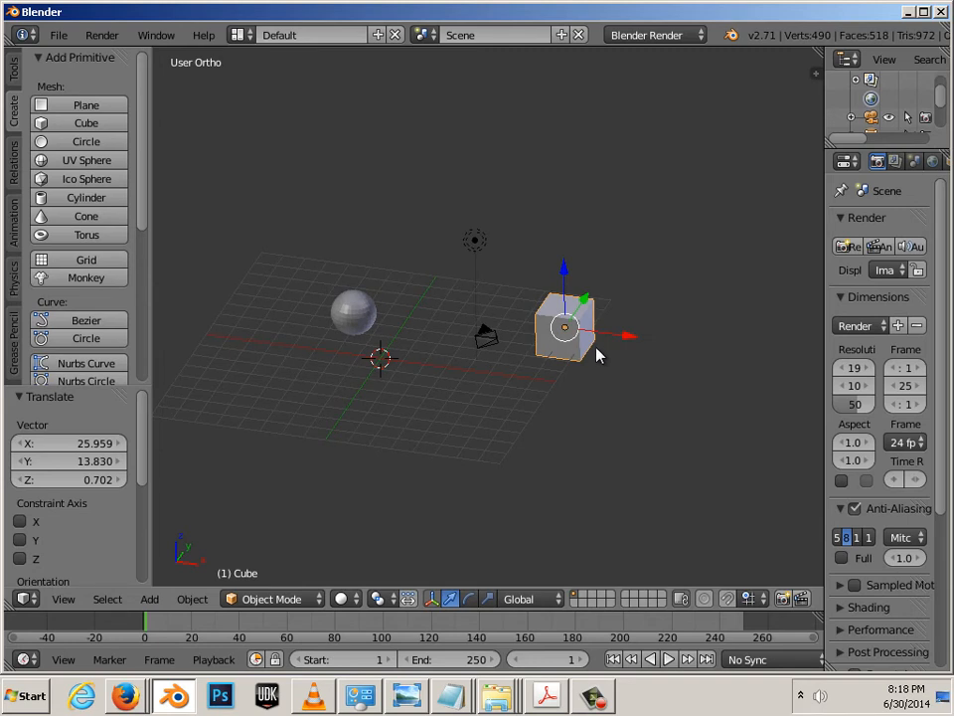
# Check the side and top orthographic views and drag the sphere over the cube.
pyautogui.press('KP_1')
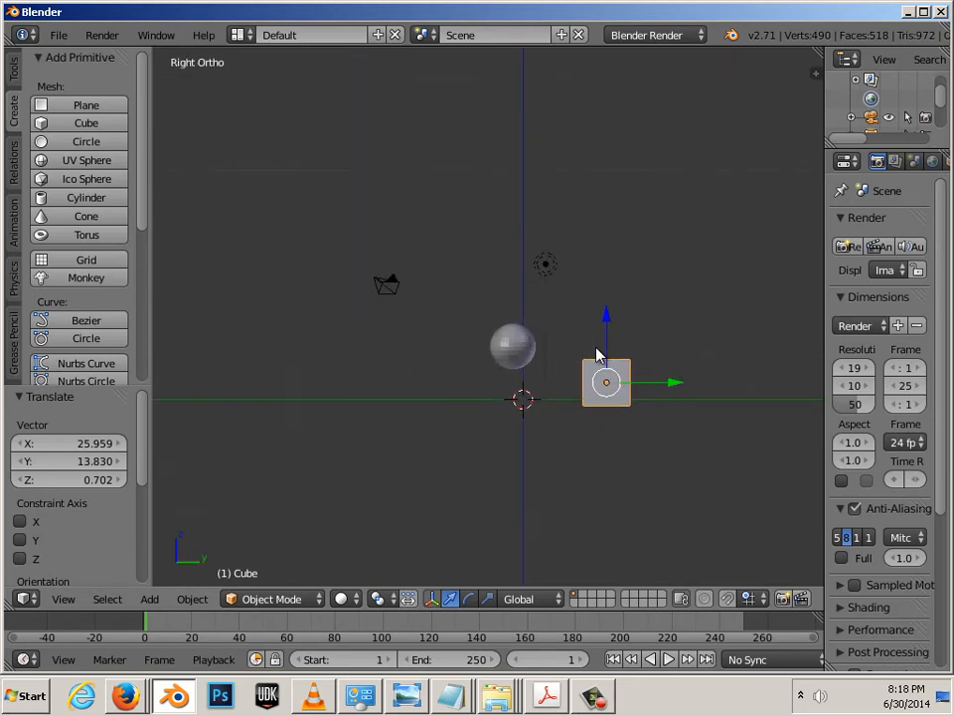
pyautogui.press('KP_7')
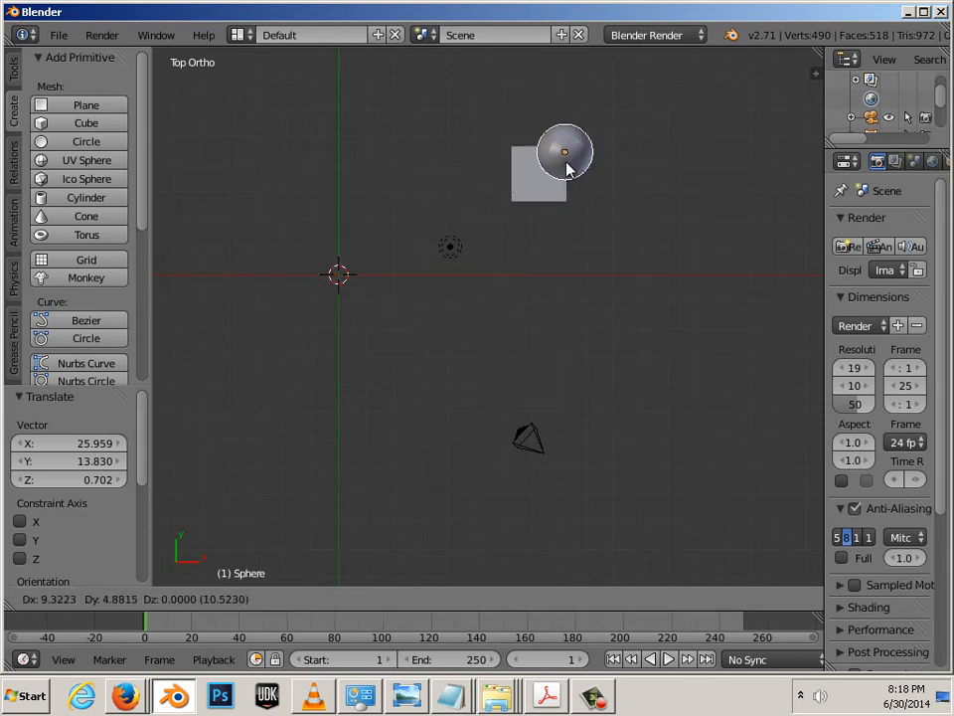
pyautogui.moveTo(565, 152); pyautogui.dragTo(538, 174)
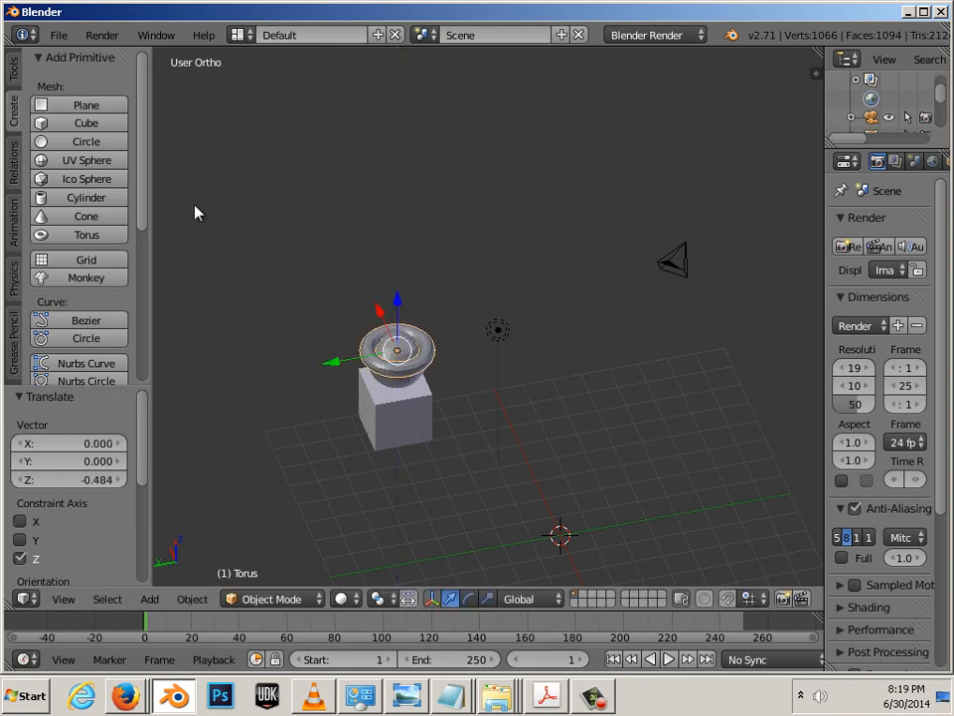
pyautogui.moveTo(331, 364)
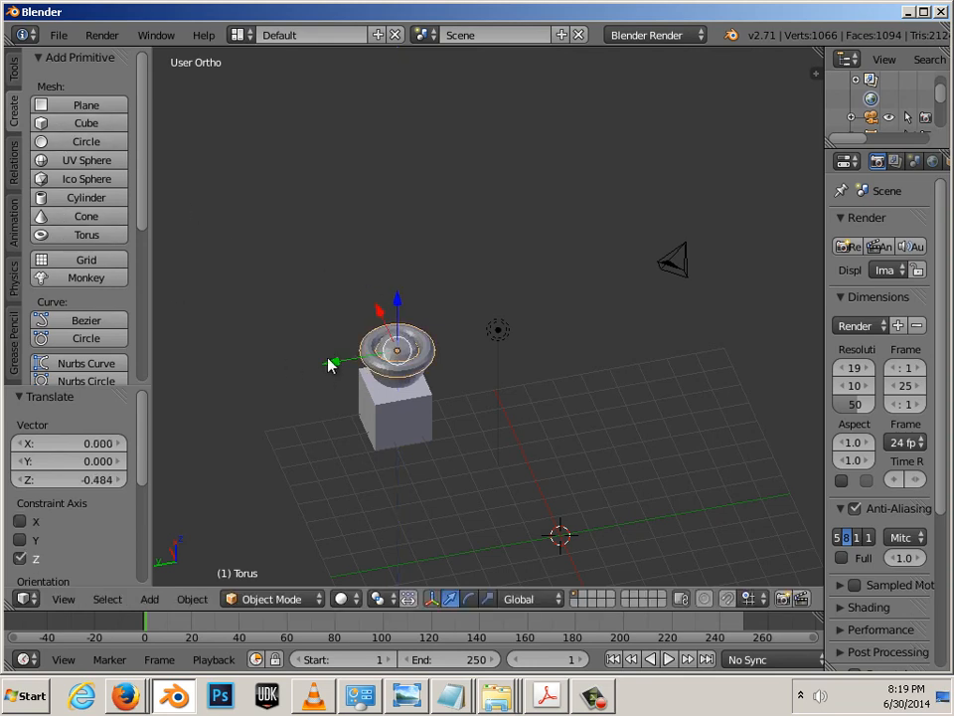